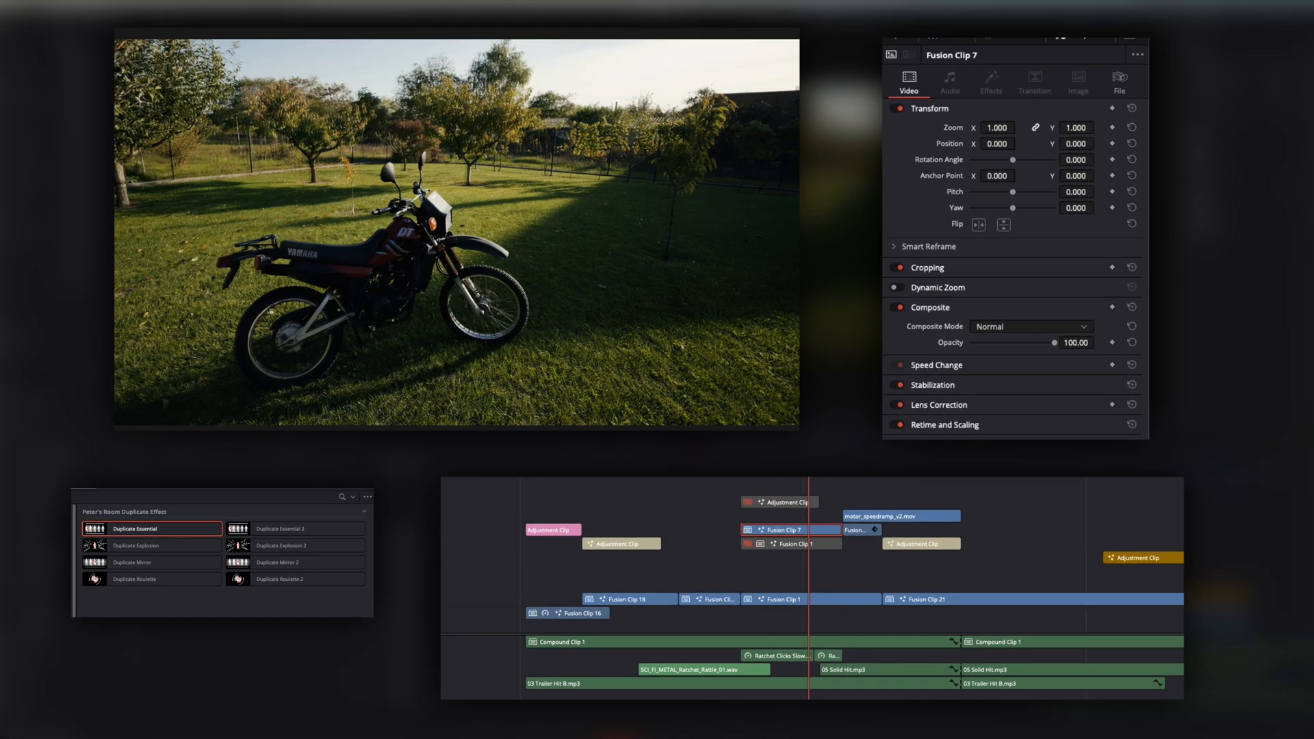
Step: Apply Duplicate Essential to Fusion Clip 7 and view its Magic Mask, Duplicate and Merge nodes
{"action": "double_click", "coordinate": [151, 528]}
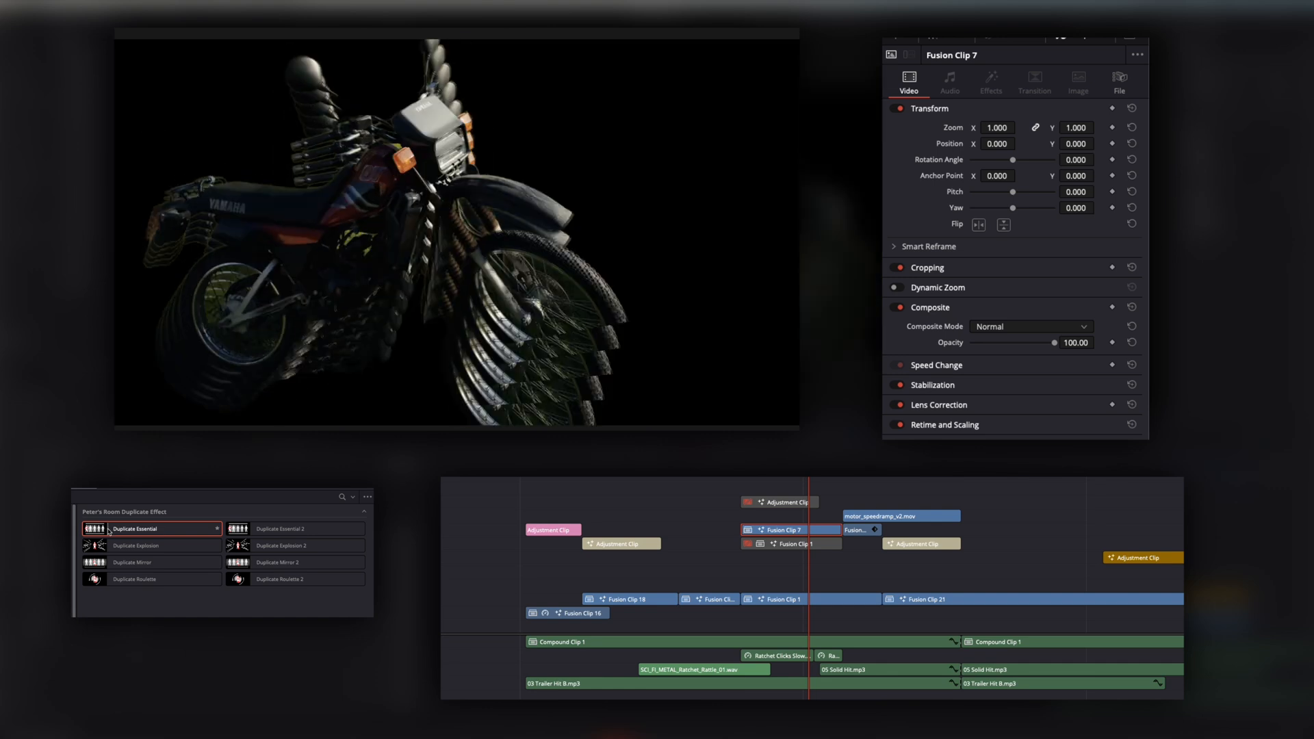
{"action": "left_click", "coordinate": [990, 82]}
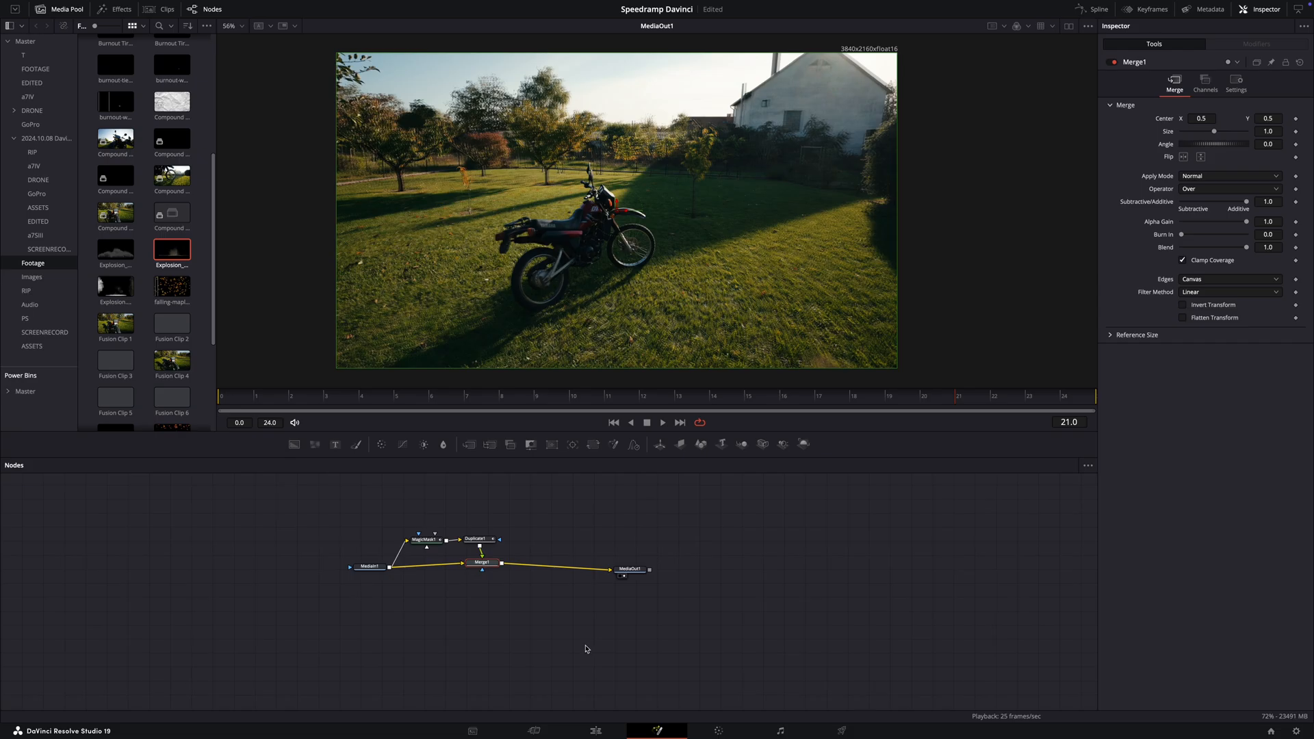
Step: Convert the selected motorcycle clip into a New Fusion Clip with only input and output nodes
{"action": "left_click", "coordinate": [595, 731]}
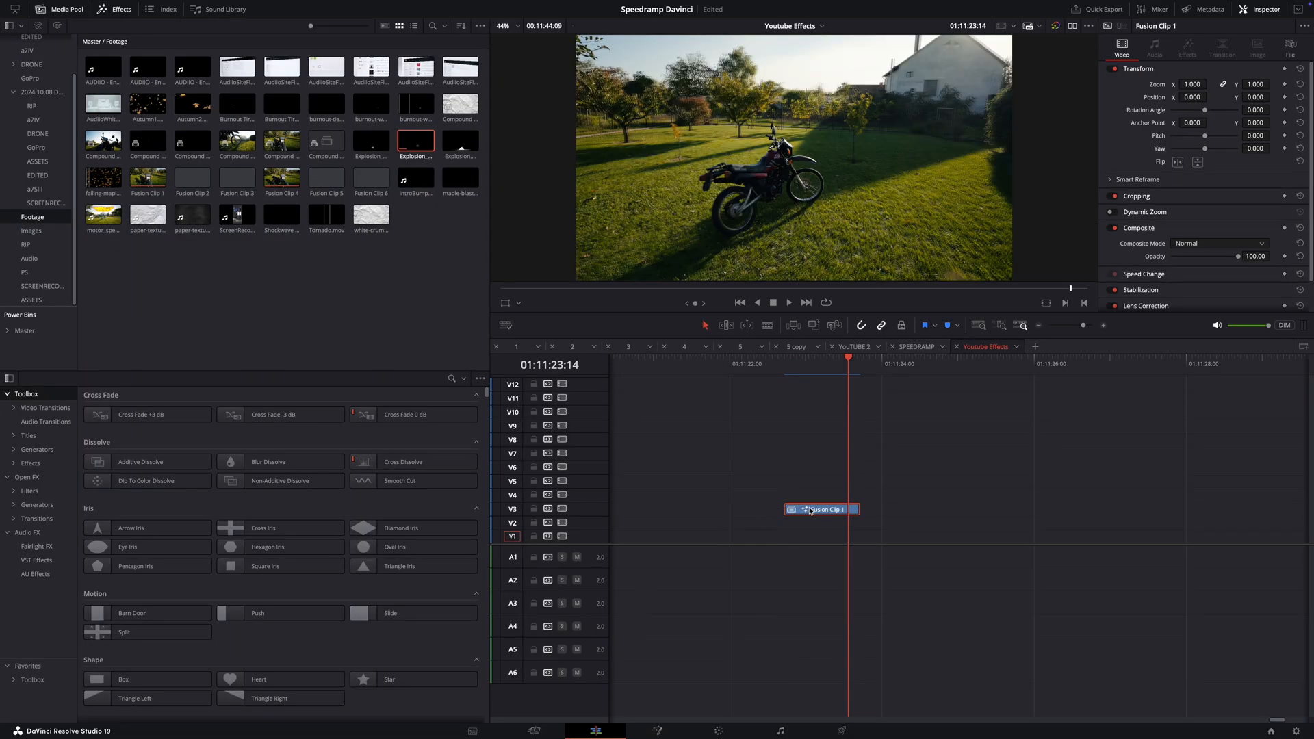
{"action": "right_click", "coordinate": [817, 508]}
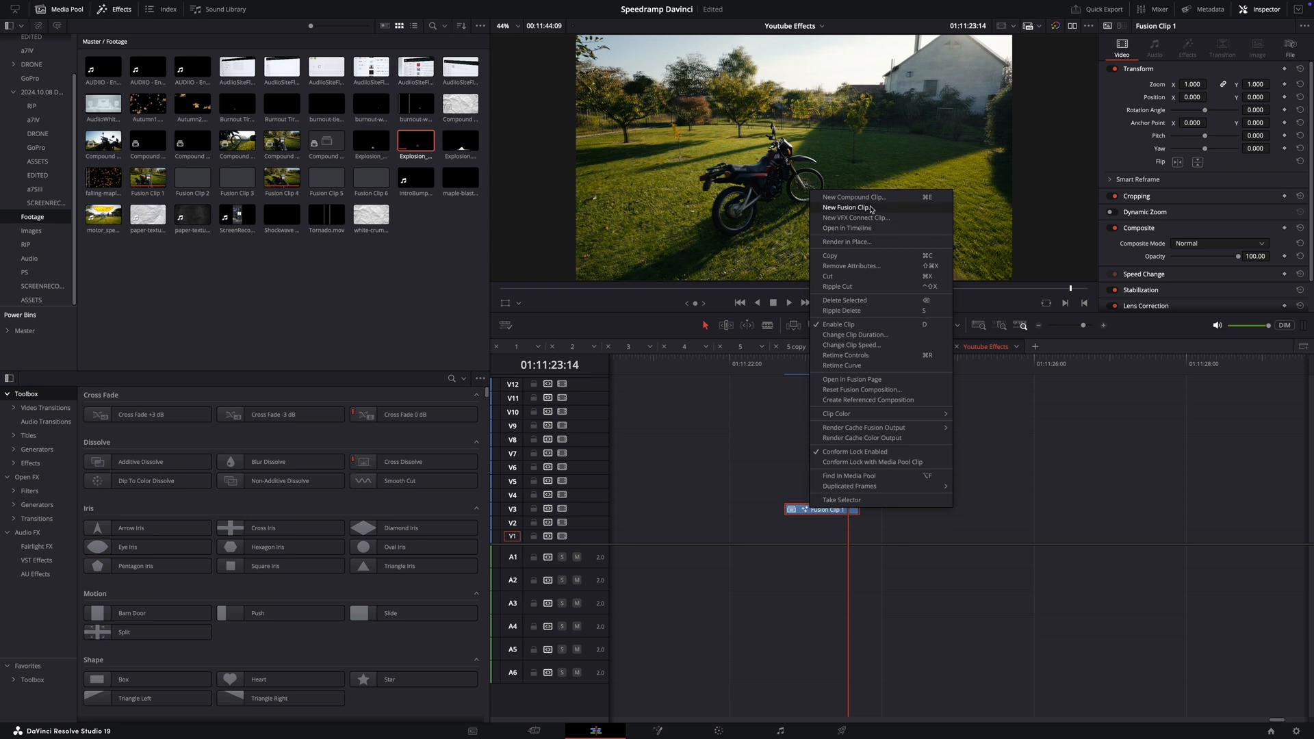
{"action": "left_click", "coordinate": [849, 206]}
{"action": "type", "text": "pl"}
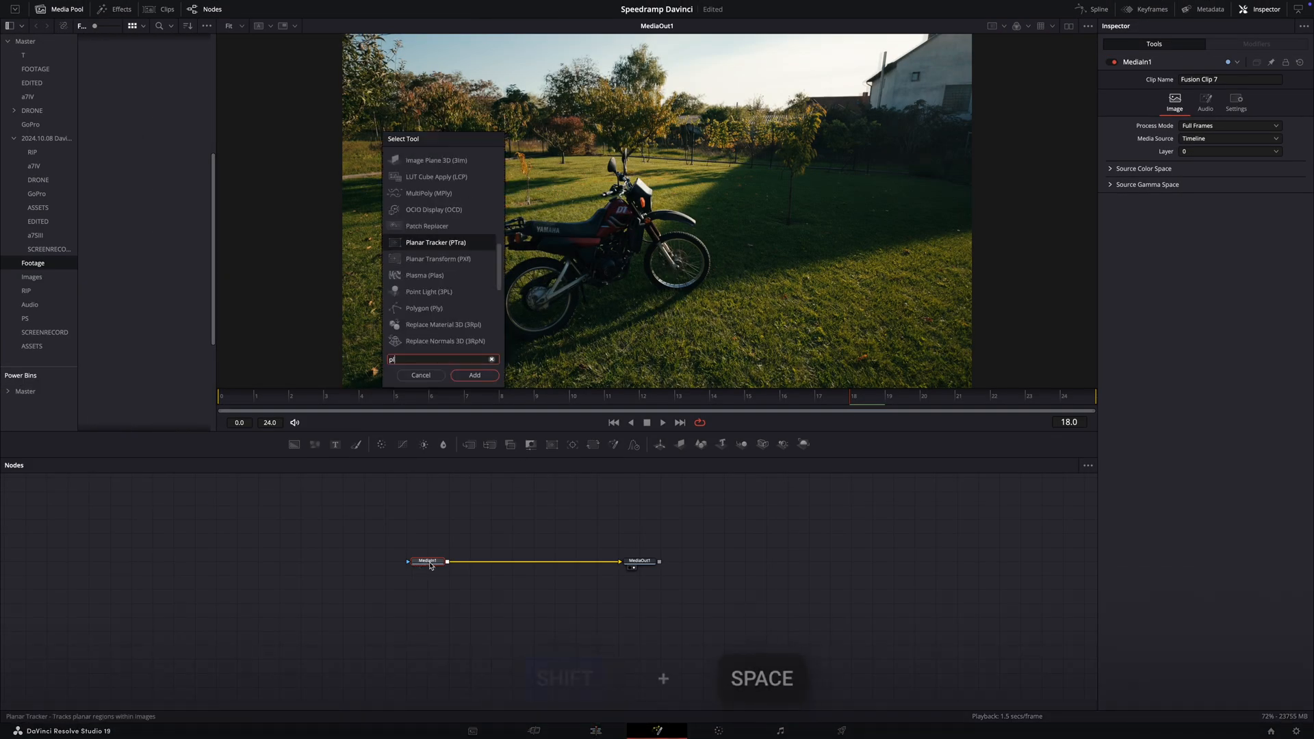
Step: Add a Planar Tracker (PTra) node to the motorcycle Fusion composition
{"action": "left_click", "coordinate": [475, 374]}
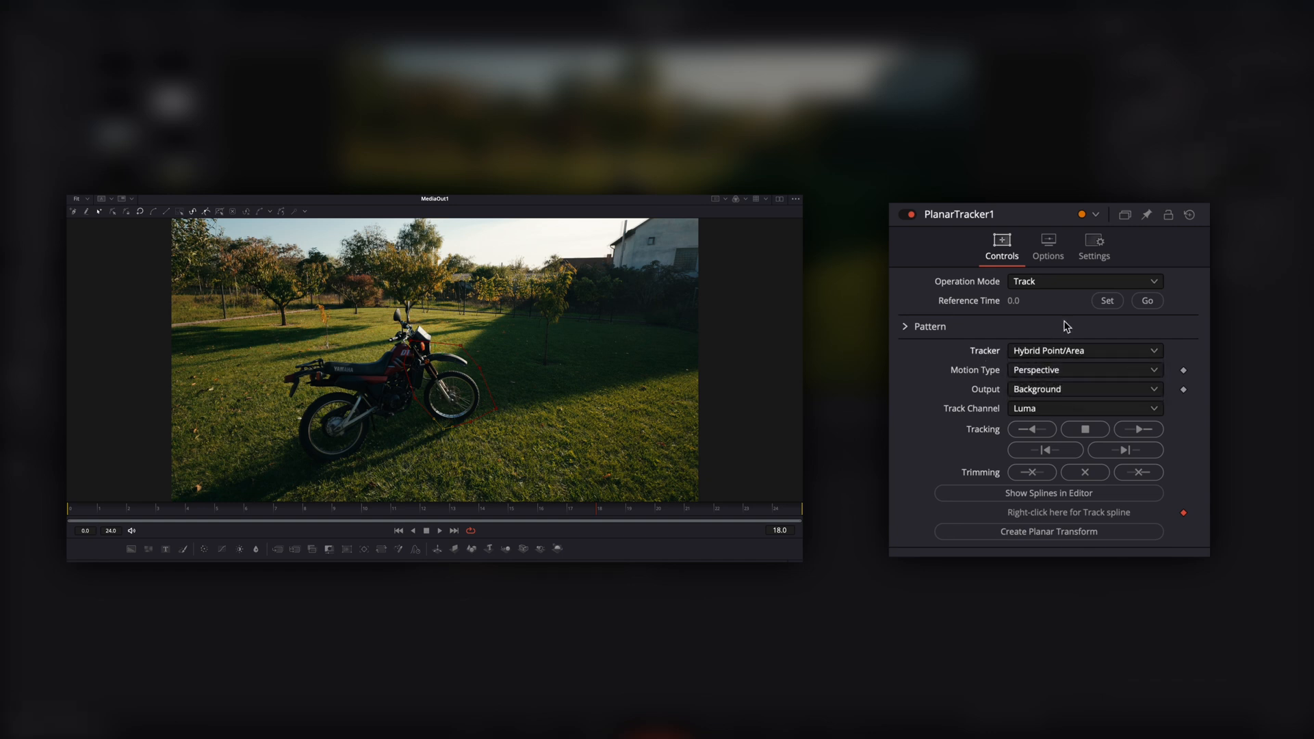
Step: Set frame 18 as reference, track the ground forward and backward, then return to frame 18
{"action": "left_click", "coordinate": [1106, 301]}
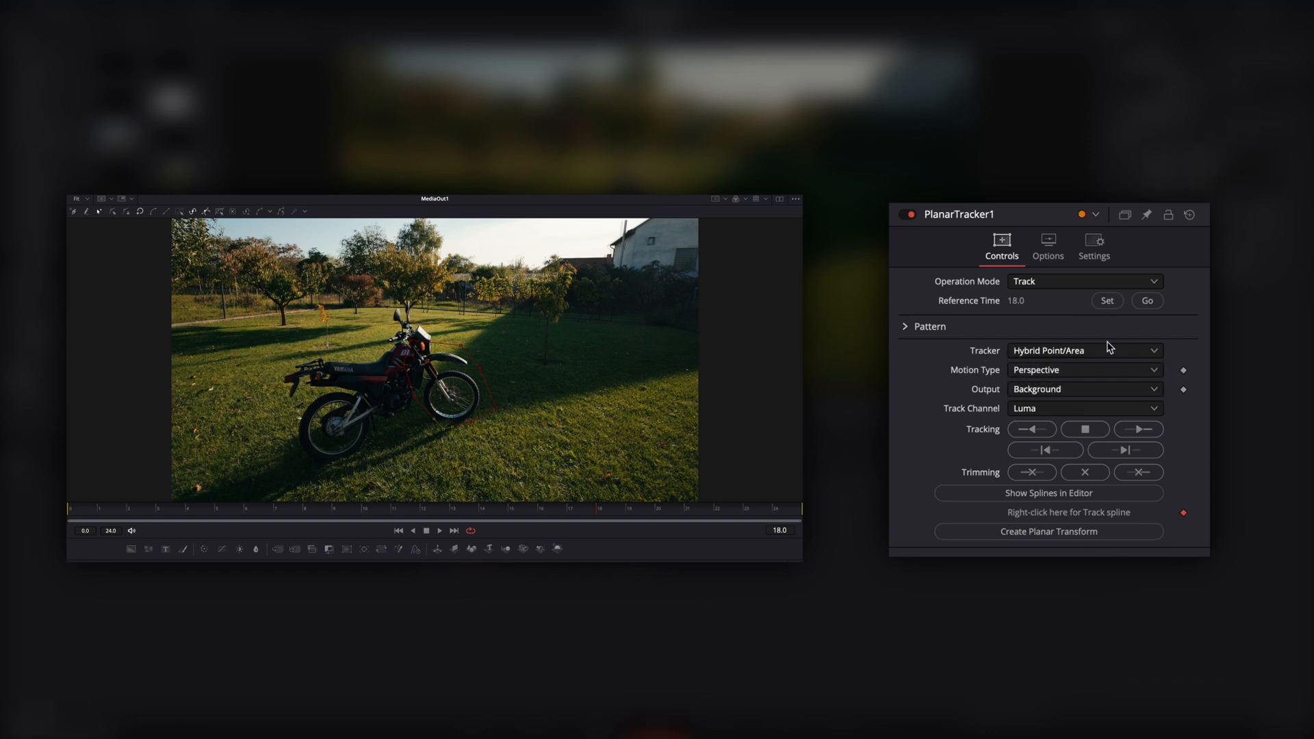
{"action": "left_click", "coordinate": [1033, 428]}
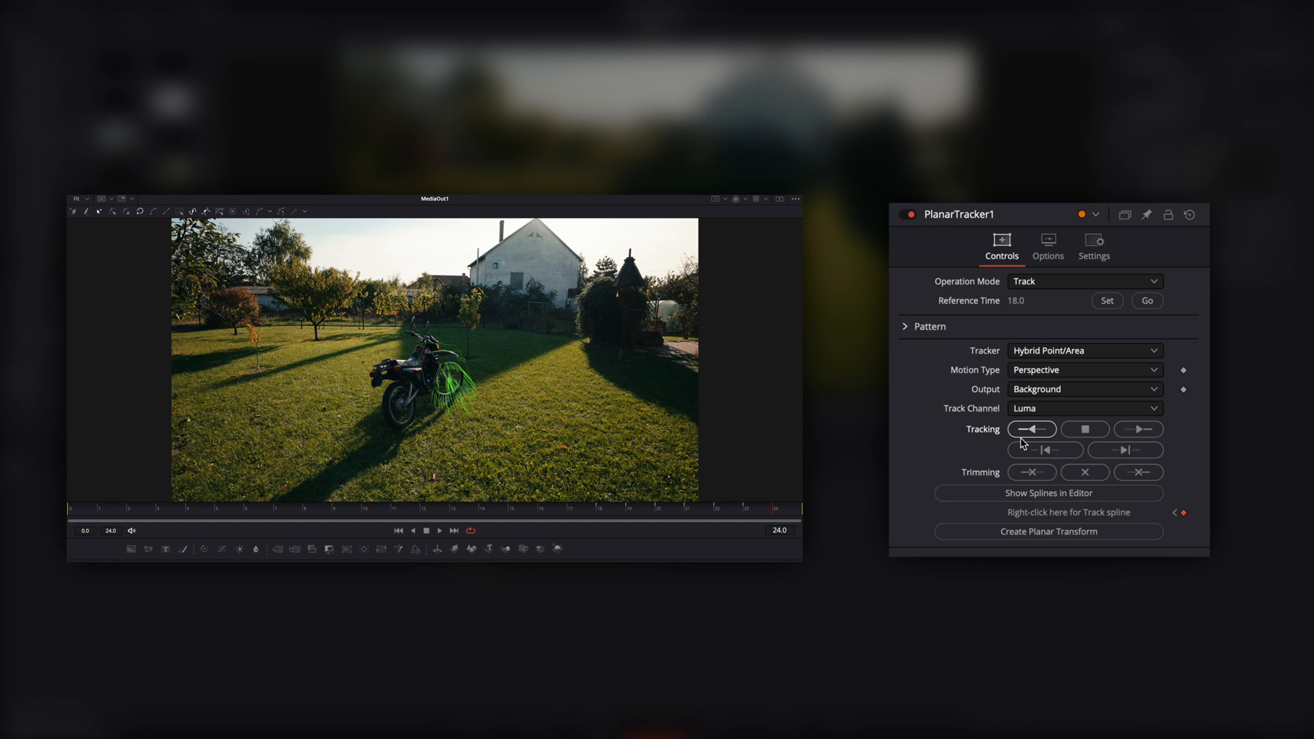
{"action": "left_click", "coordinate": [1031, 429]}
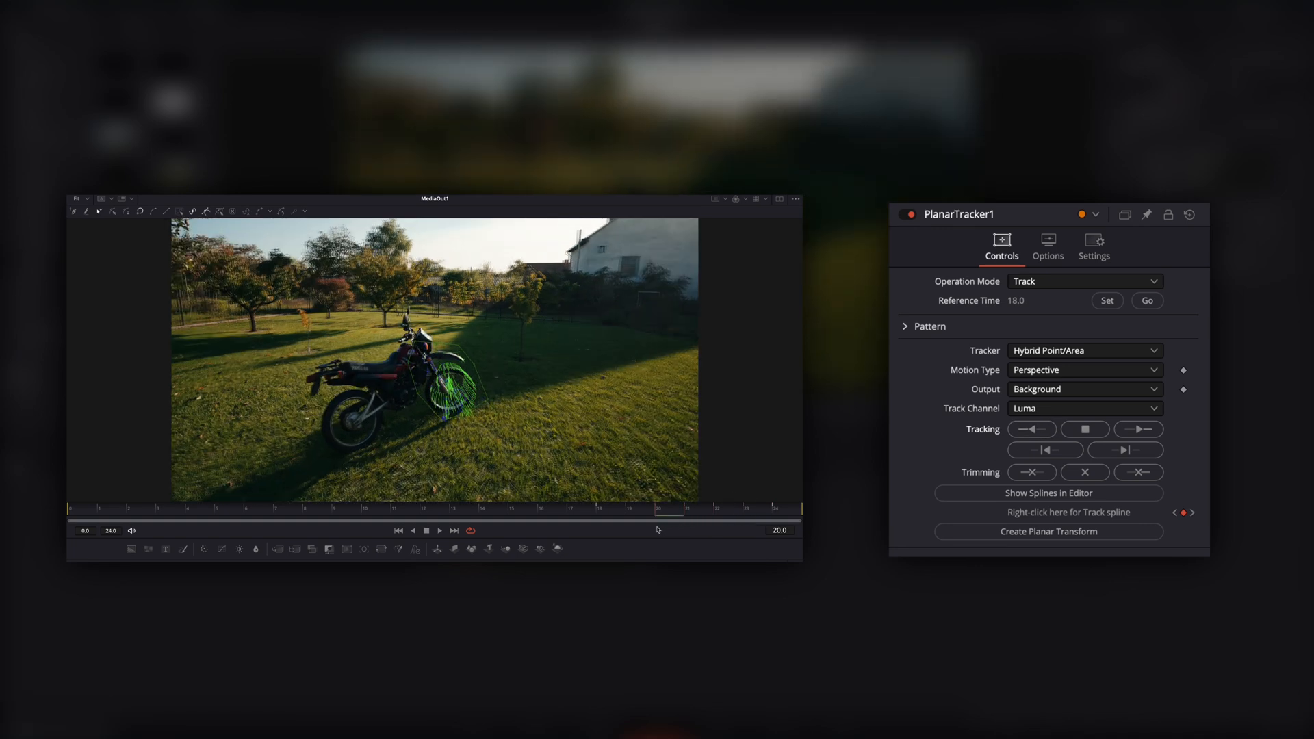
{"action": "left_click_drag", "start_coordinate": [666, 508], "coordinate": [602, 508]}
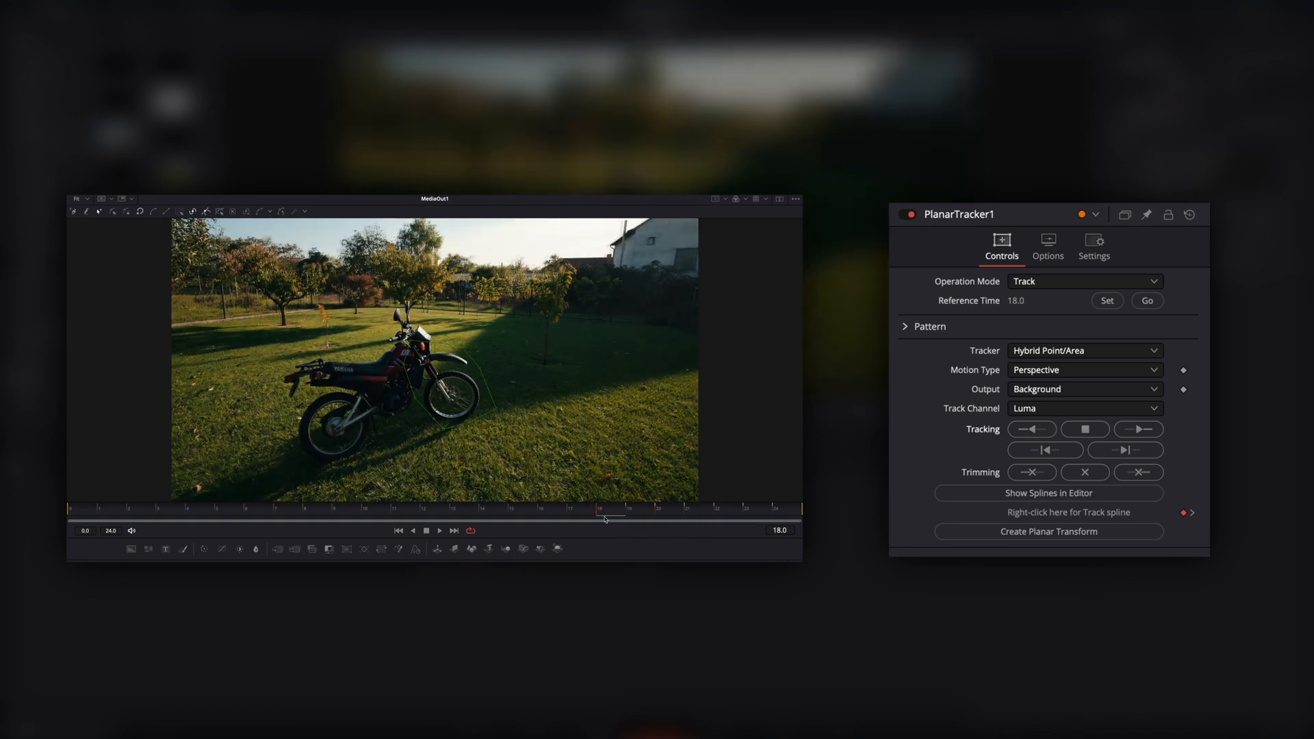